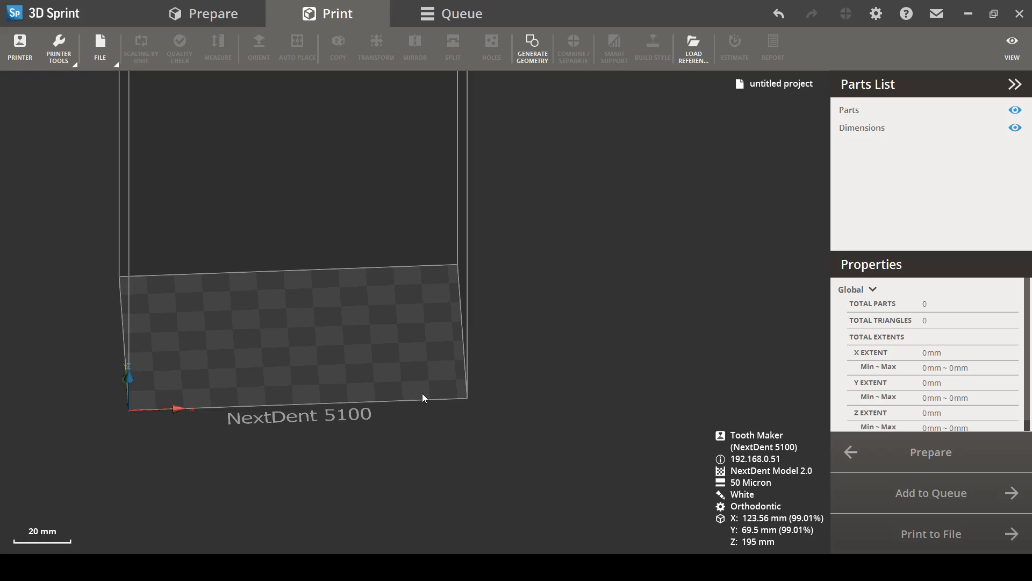
mouse_move(83, 86)
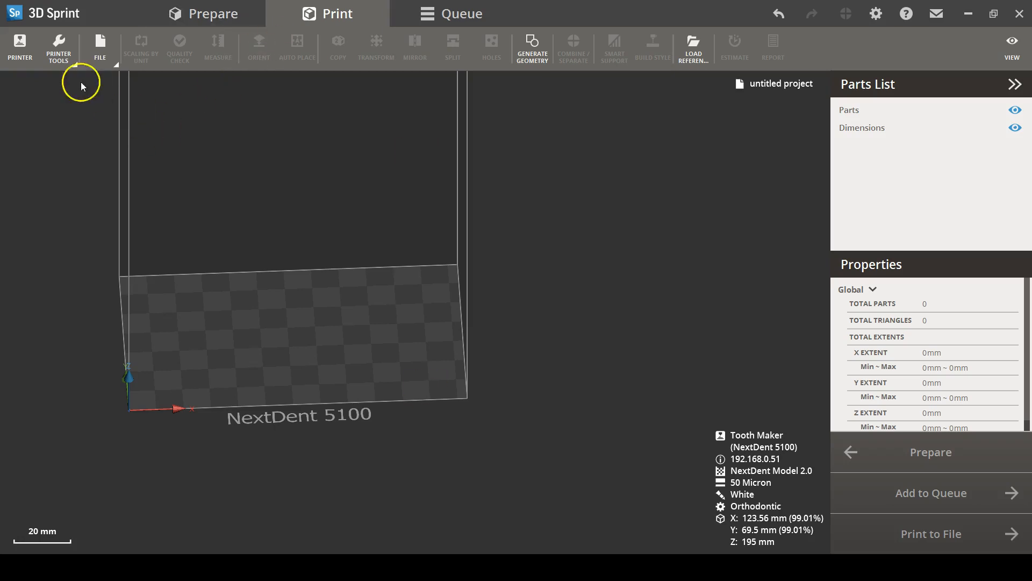
mouse_move(65, 145)
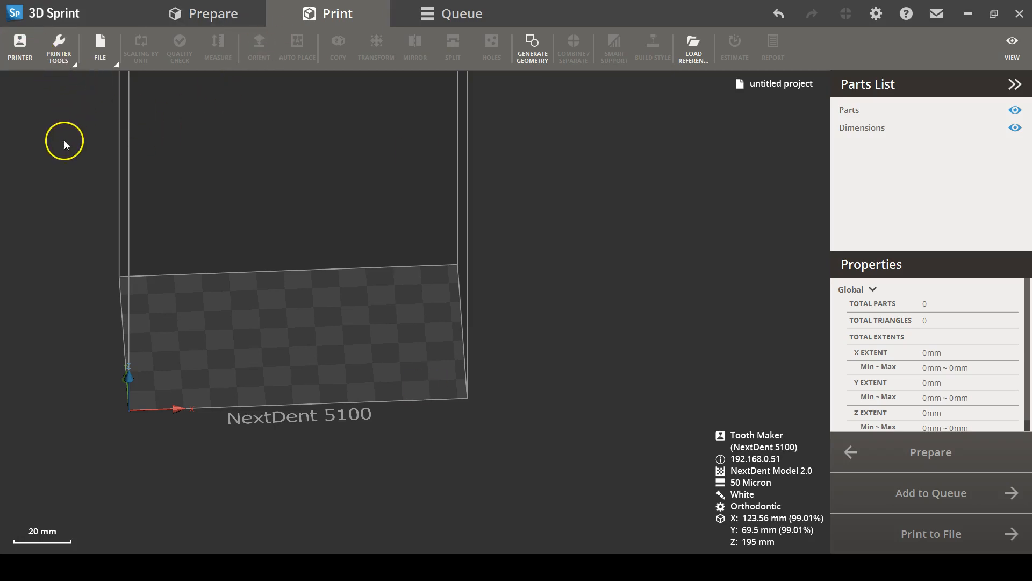
Confirm the printer, material shade and build style settings for the project
left_click(19, 48)
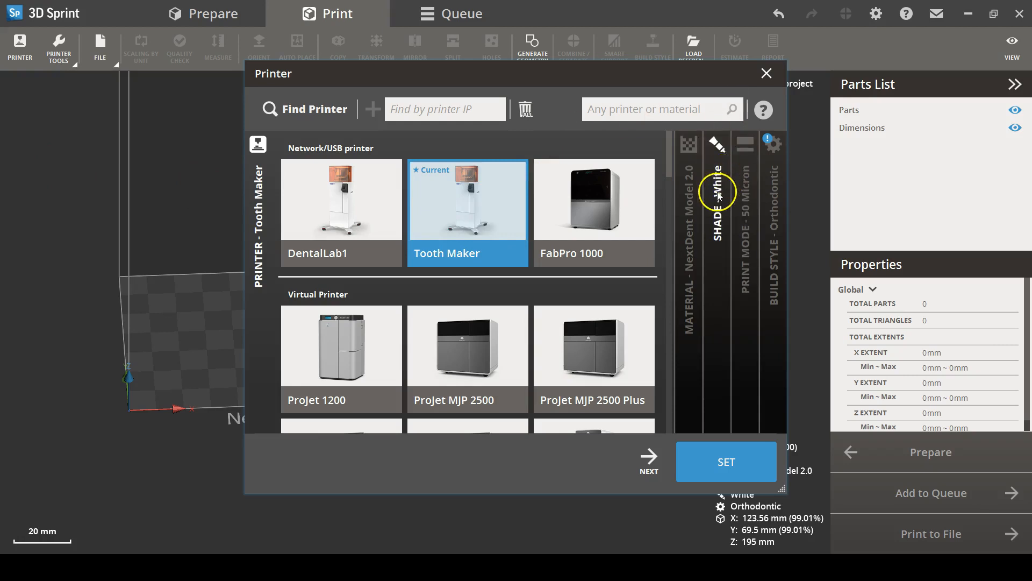
left_click(716, 198)
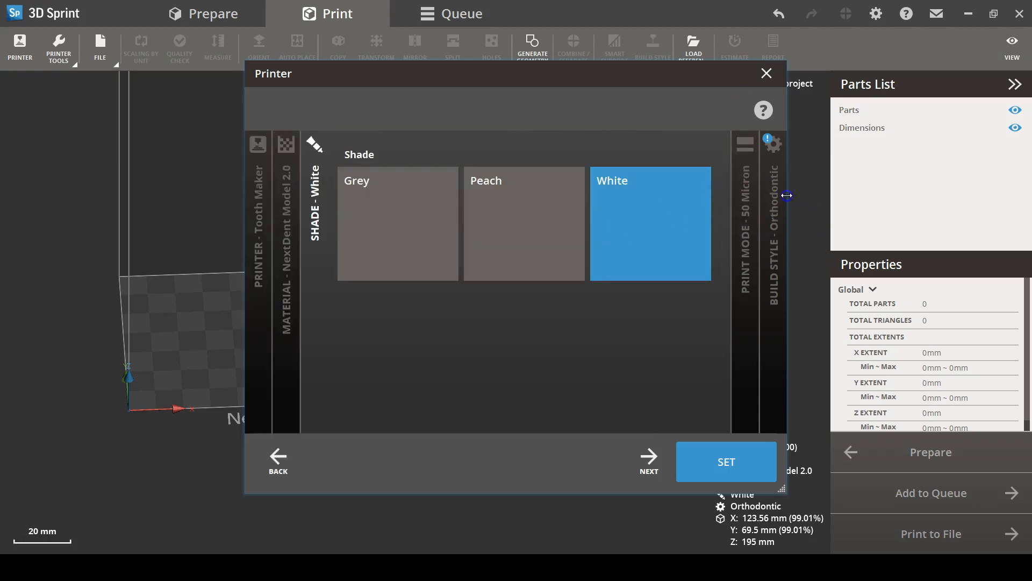
left_click(648, 457)
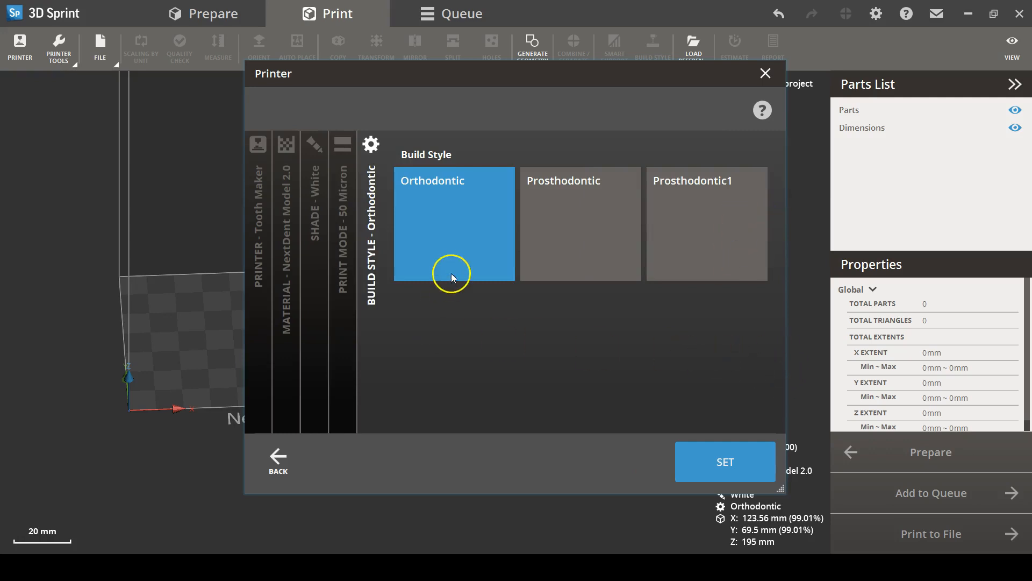
mouse_move(453, 293)
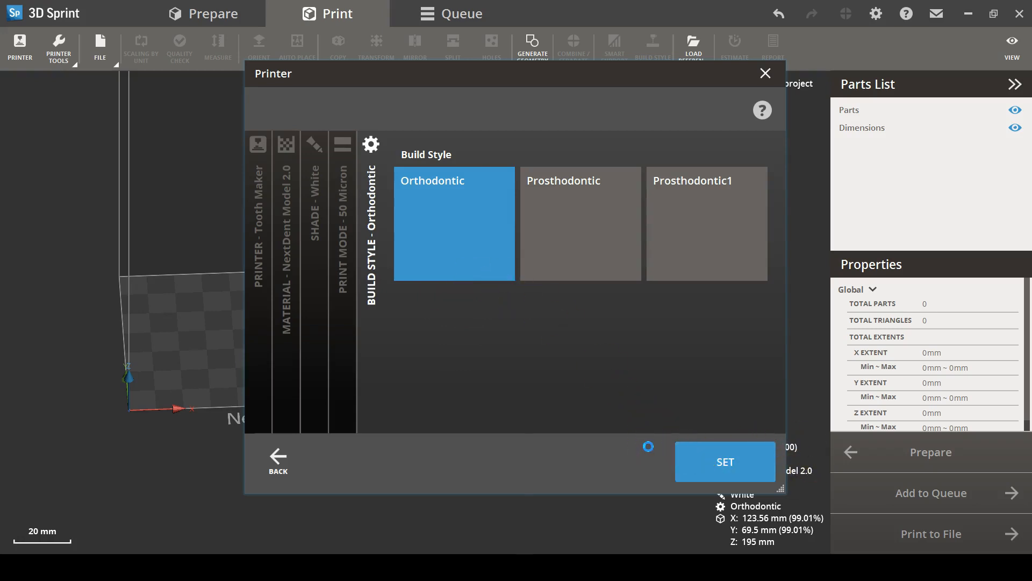
left_click(723, 461)
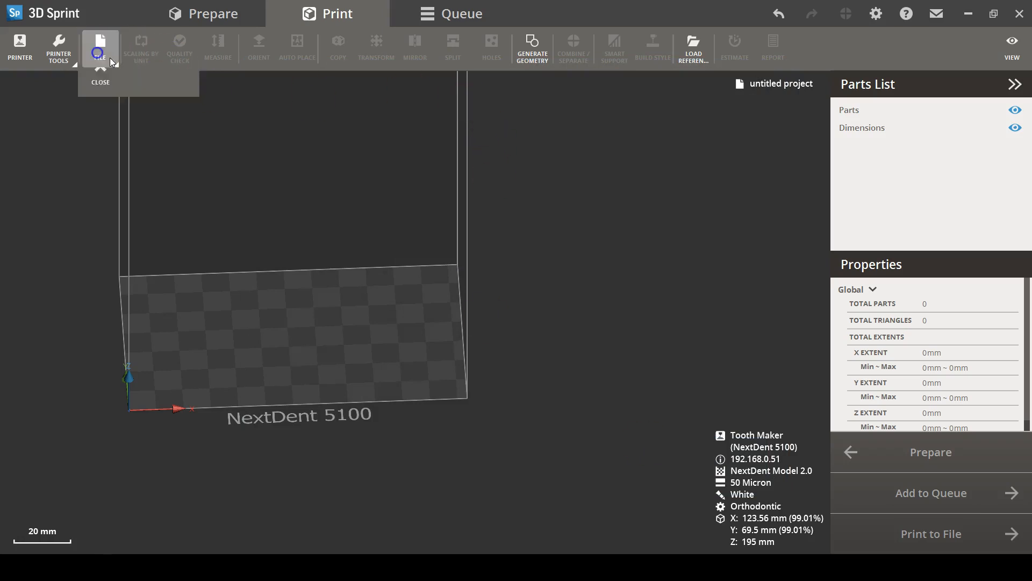
Import the first 2017-06-28 modelbase arch scan from the Ortho models folder
left_click(99, 51)
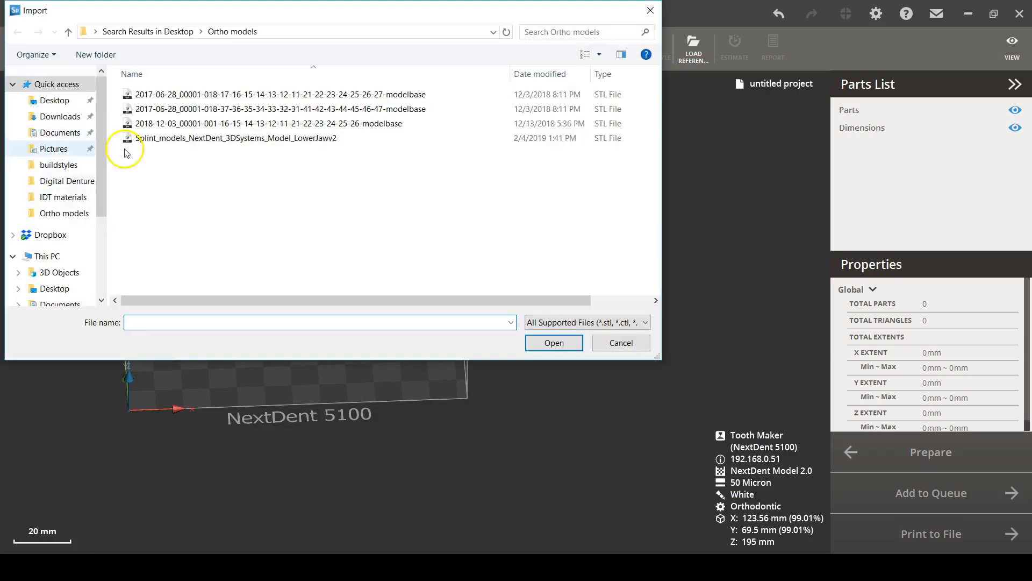
left_click(553, 342)
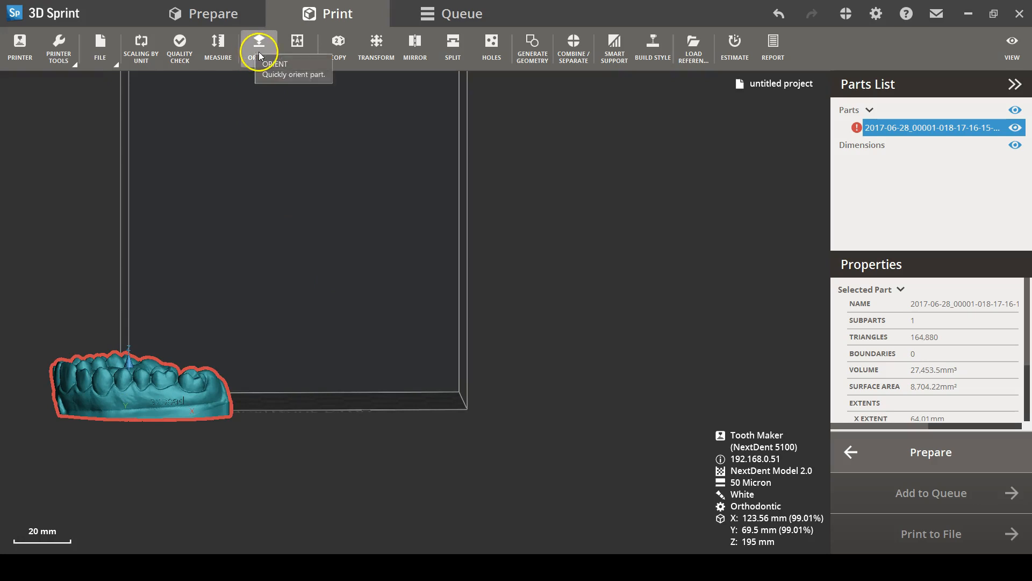
Manually set the arch's back face as its base so it stands upright on the platform
left_click(258, 43)
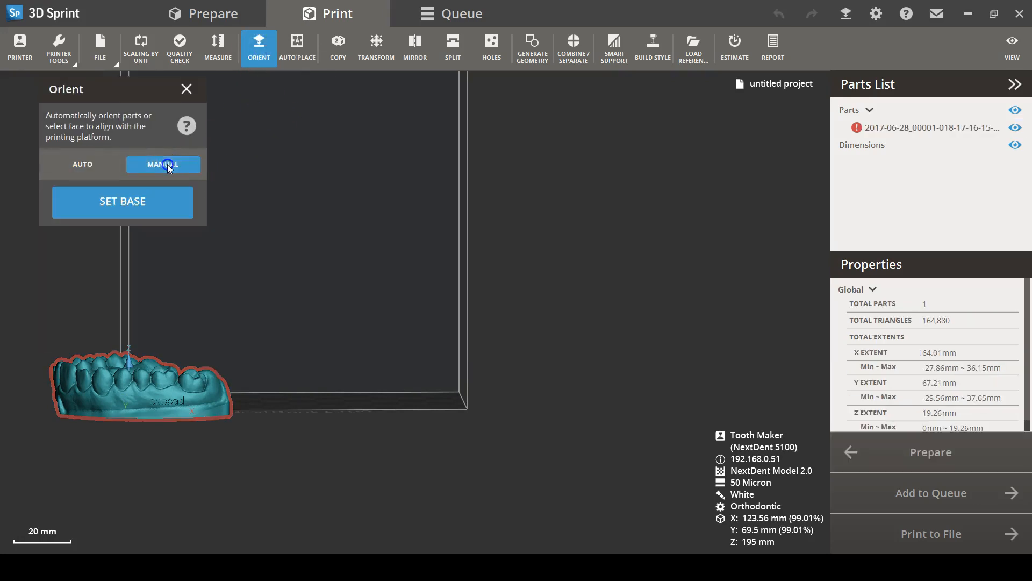
mouse_move(143, 217)
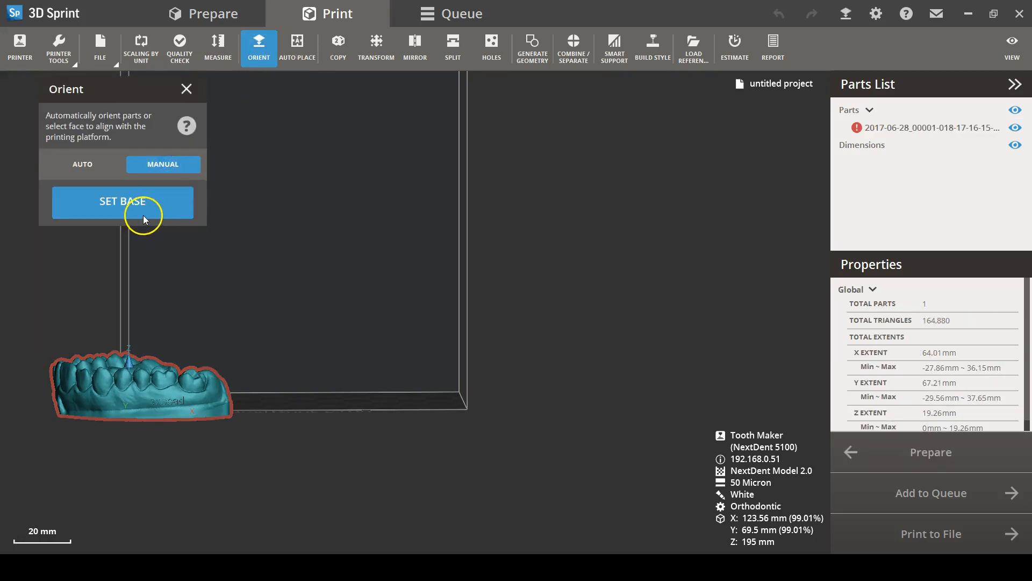
left_click(122, 201)
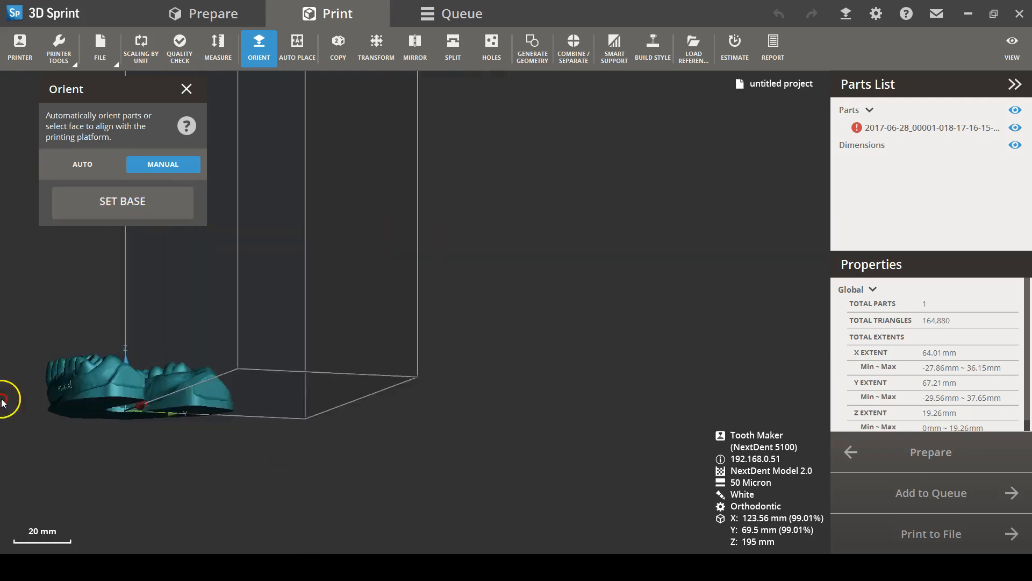
left_click(198, 393)
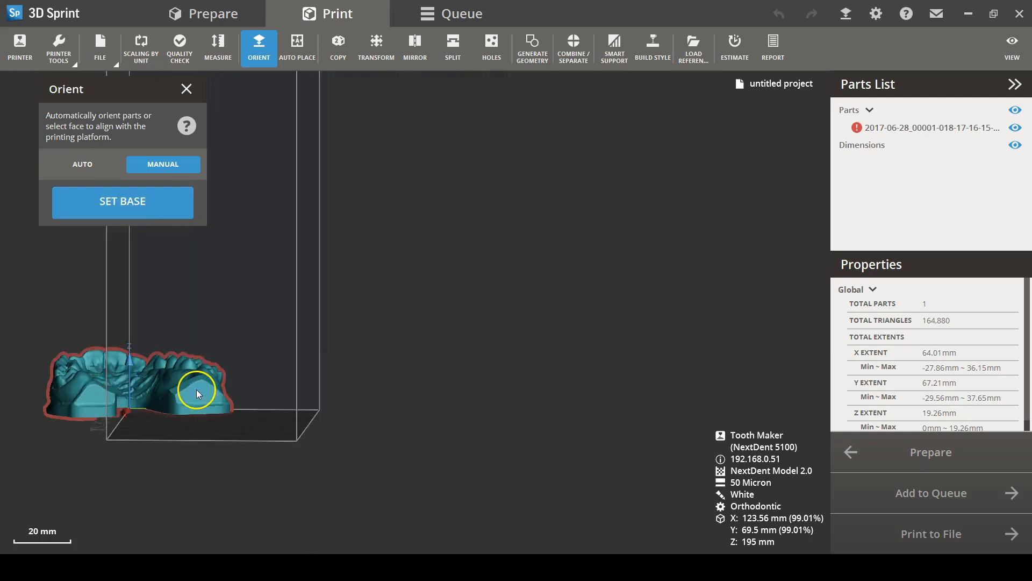
left_click(122, 201)
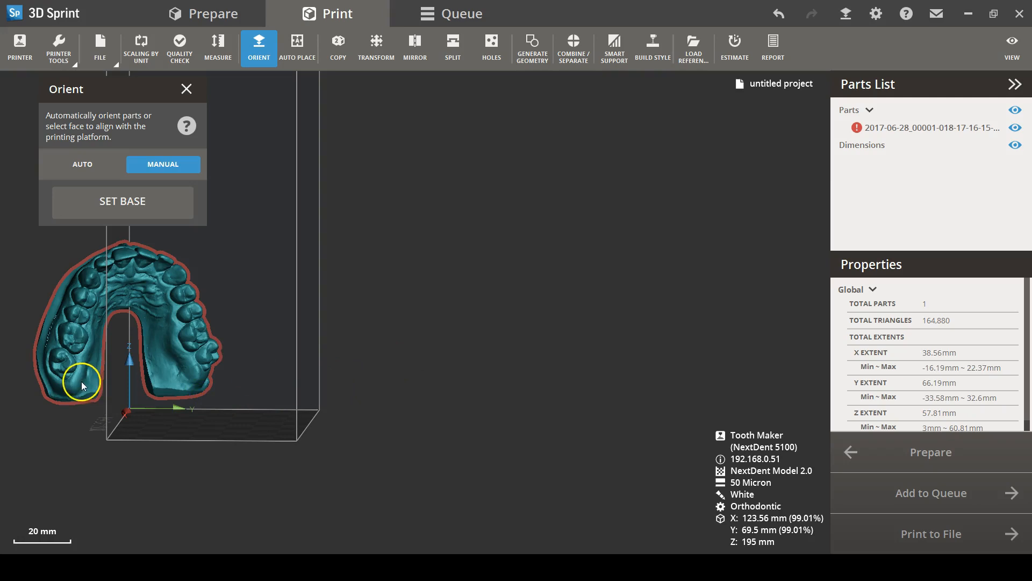
mouse_move(186, 89)
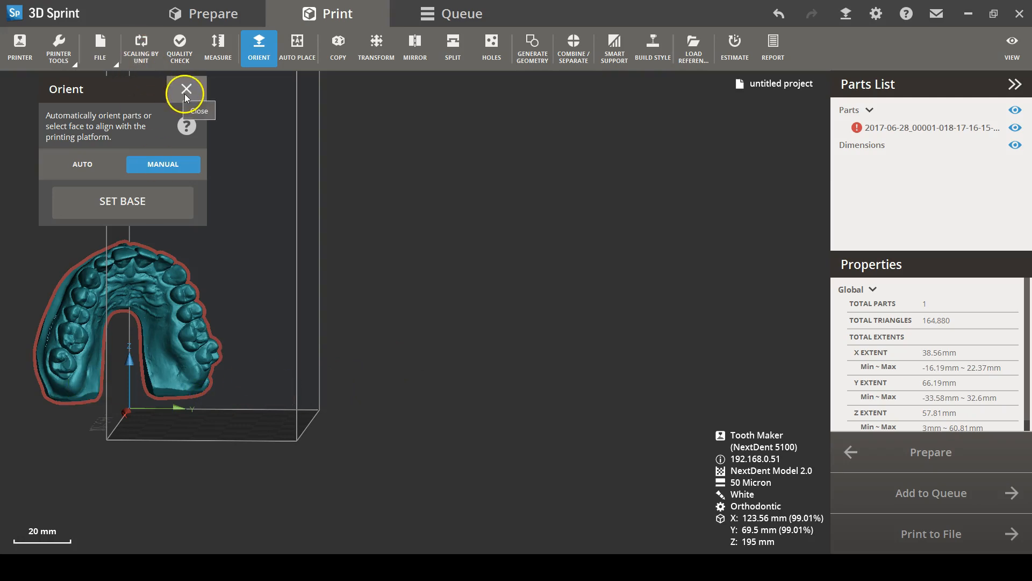
left_click(186, 90)
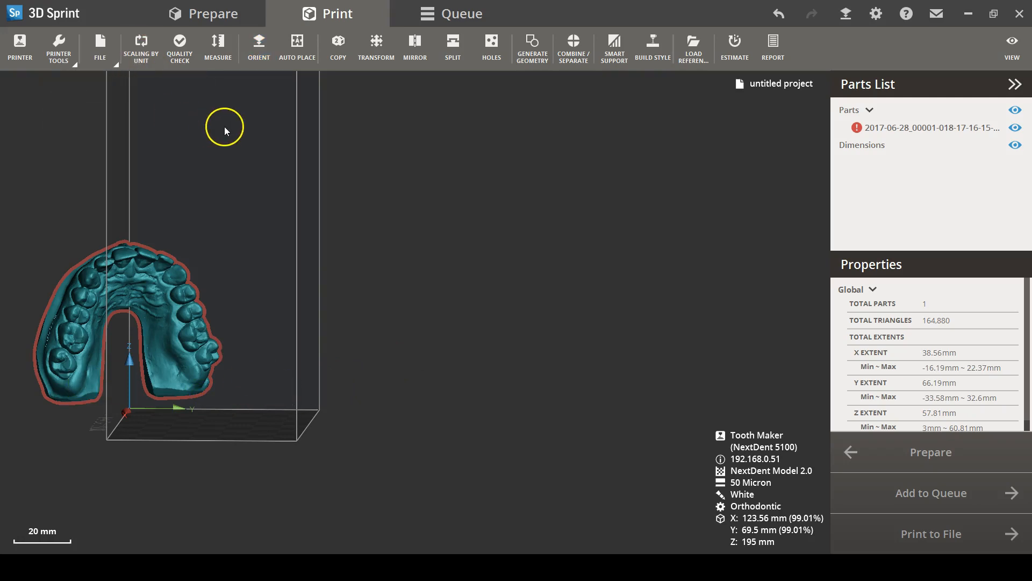
Generate a cylinder part of 0.75 mm radius and 50 mm height beside the arch
left_click(531, 48)
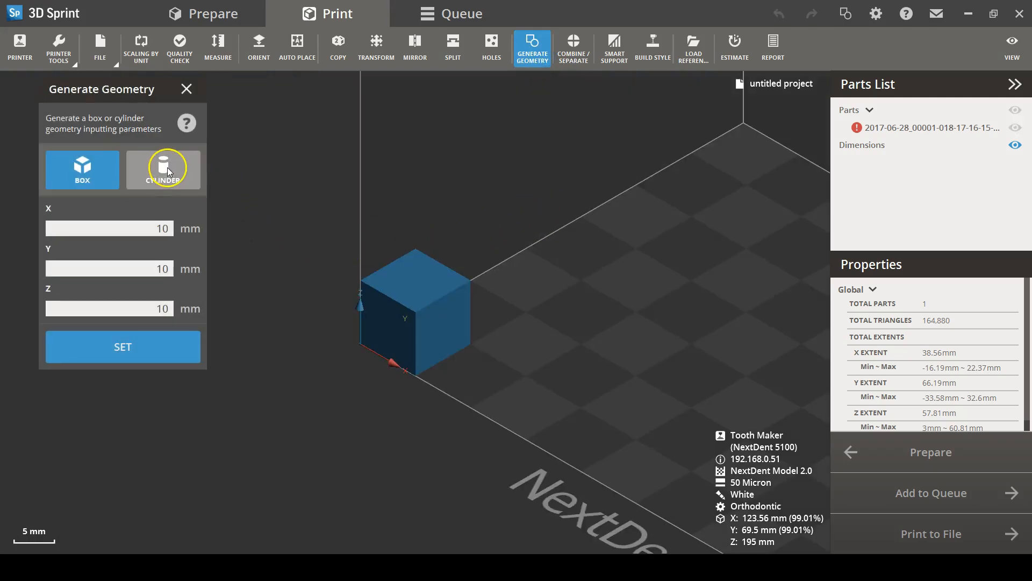
left_click(163, 169)
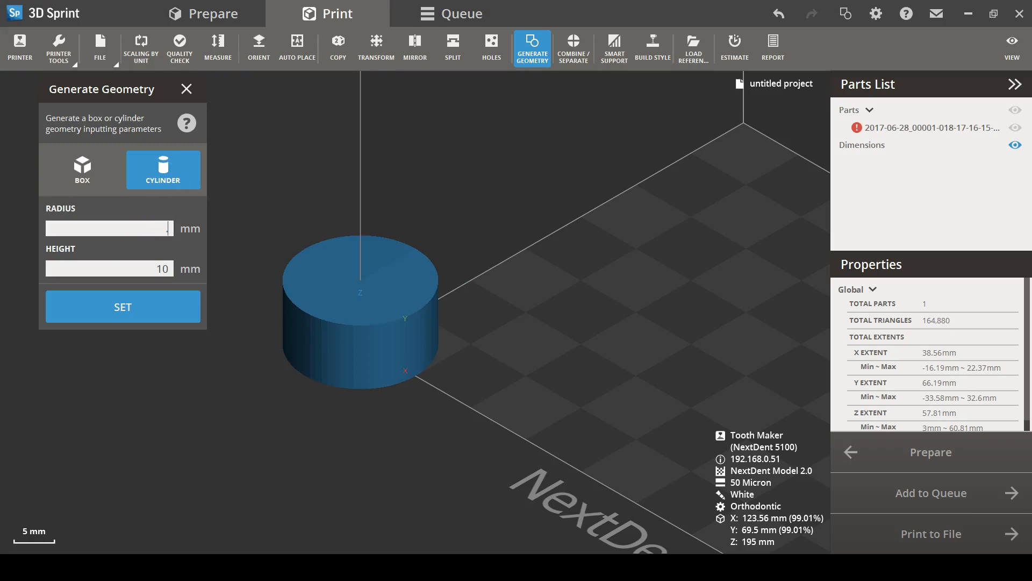
type(".75")
left_click(109, 268)
type("50")
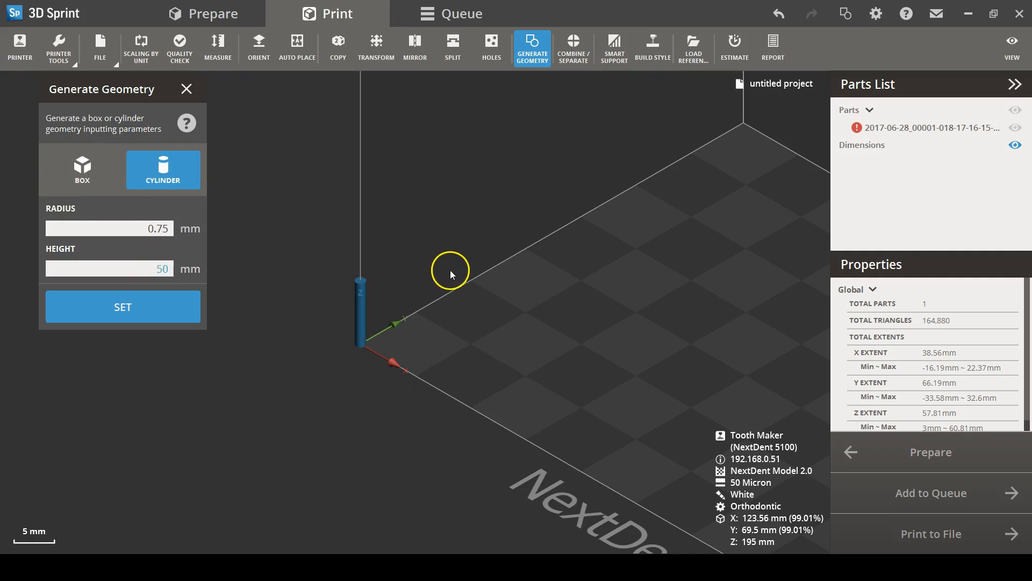
mouse_move(169, 313)
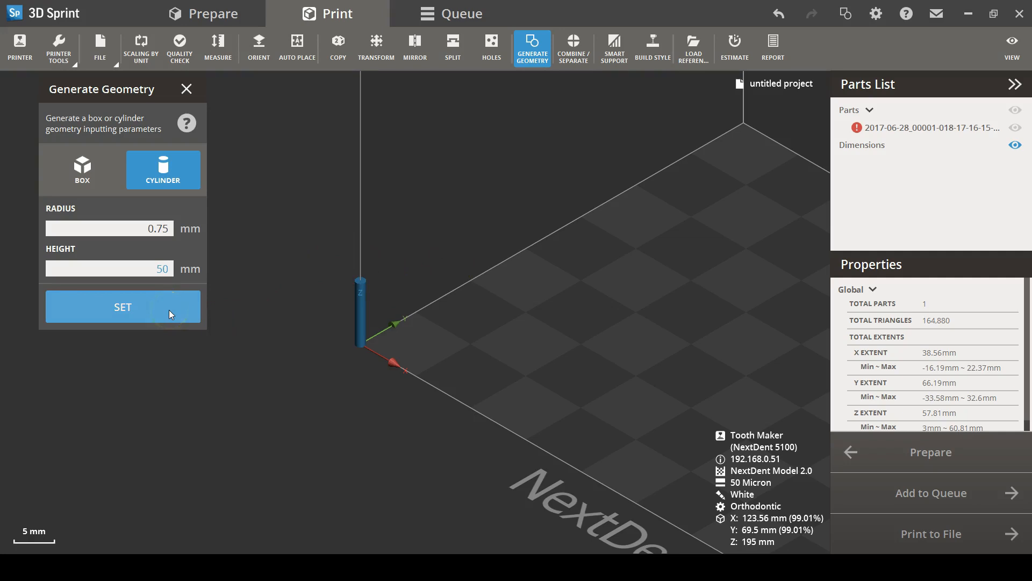
left_click(123, 306)
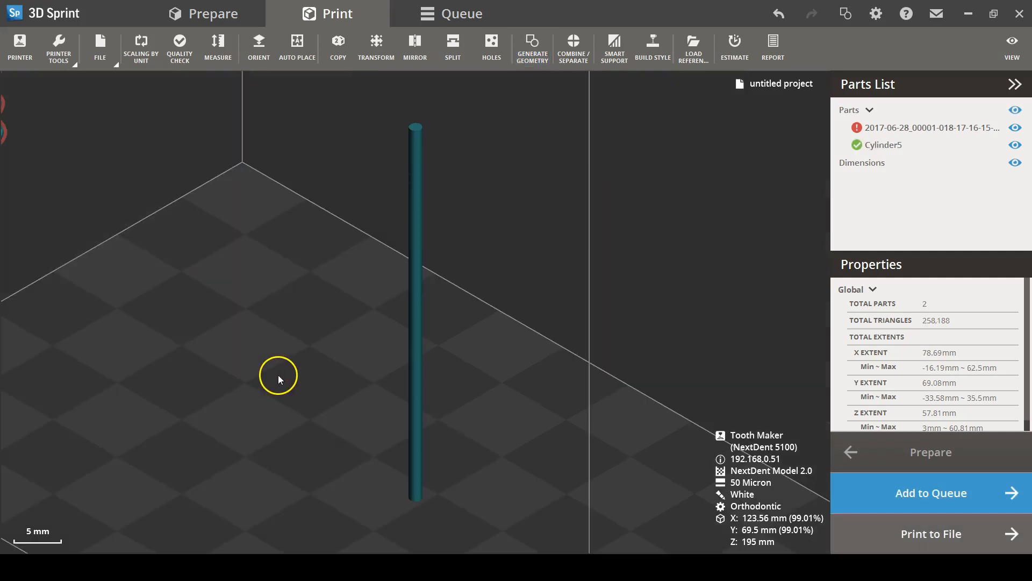
mouse_move(1012, 48)
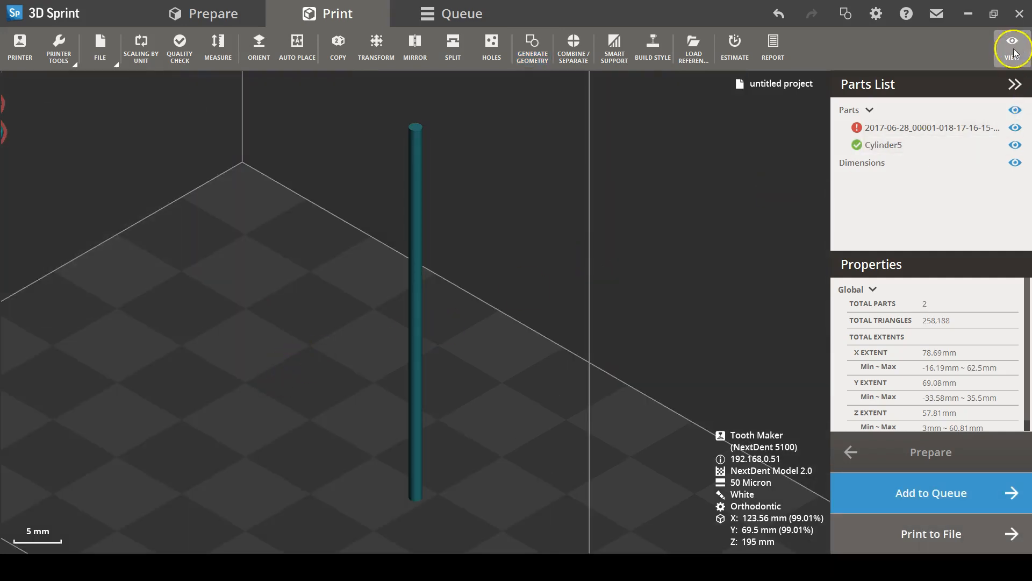
Review the view options and bring up the Transform controls for positioning
left_click(1013, 48)
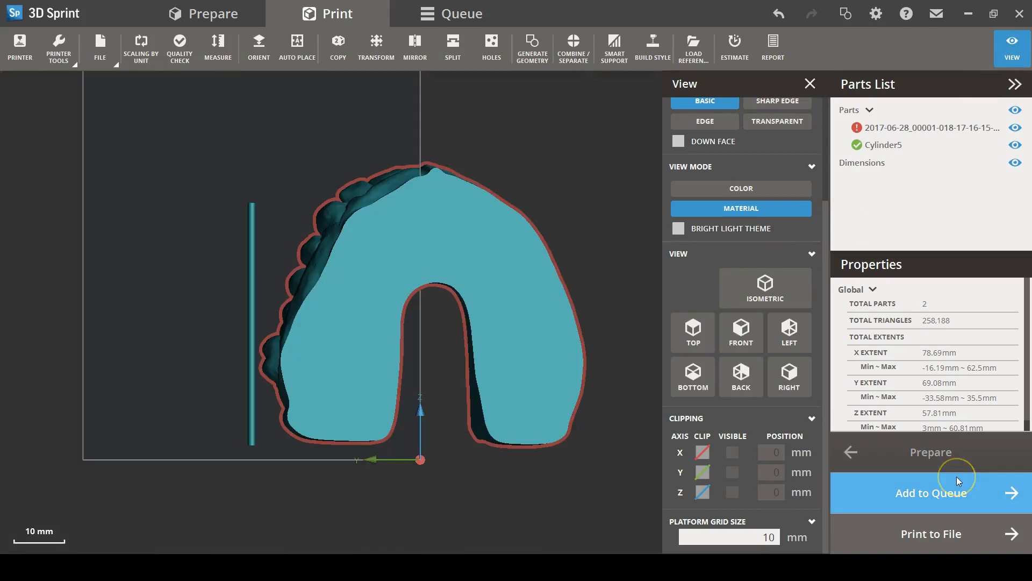
mouse_move(453, 465)
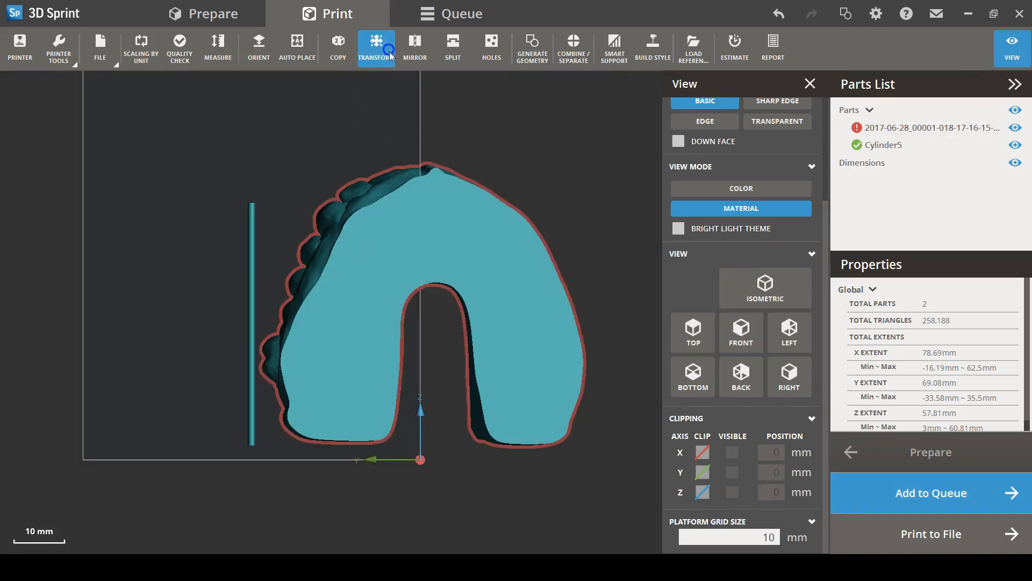
left_click(375, 47)
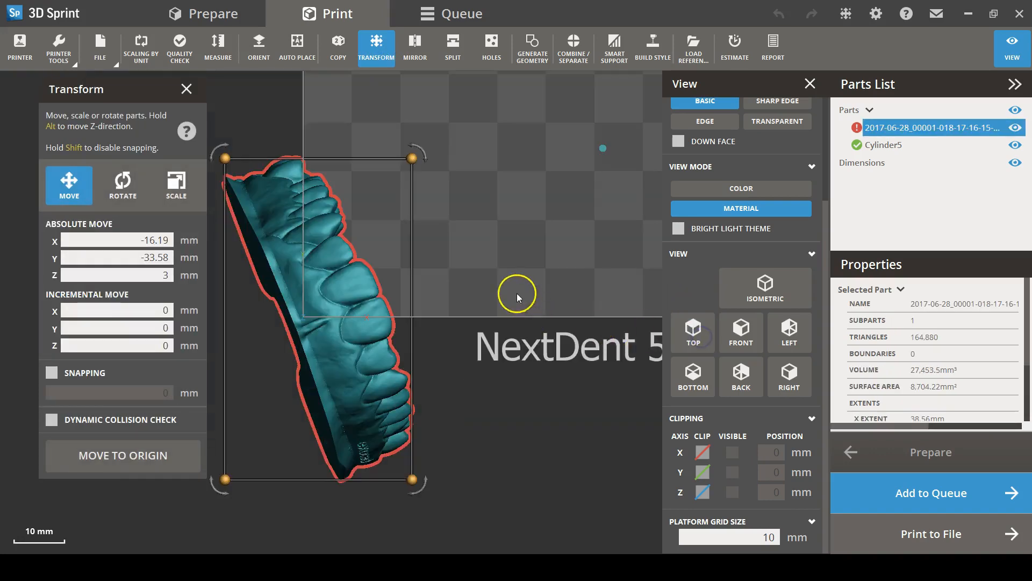
Move the arch to the platform origin and rotate it 340° about Z to sit square
scroll("down", 3)
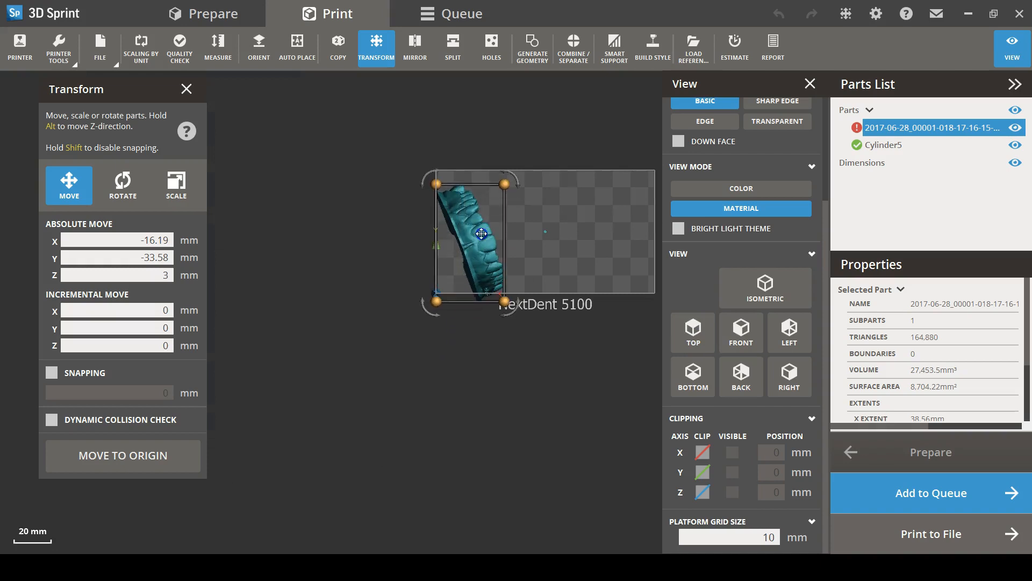
left_click(122, 454)
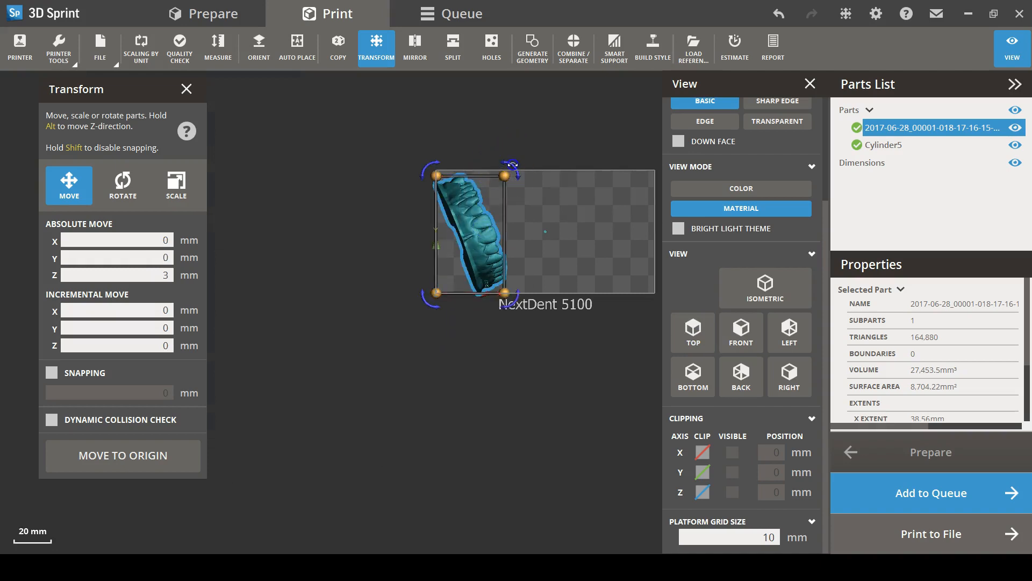
left_click(123, 185)
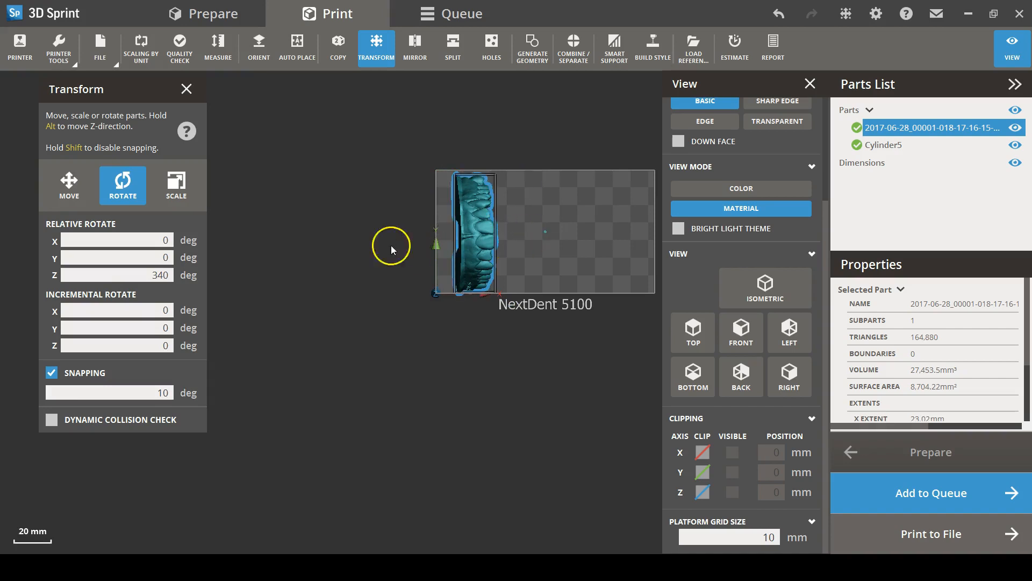
mouse_move(973, 133)
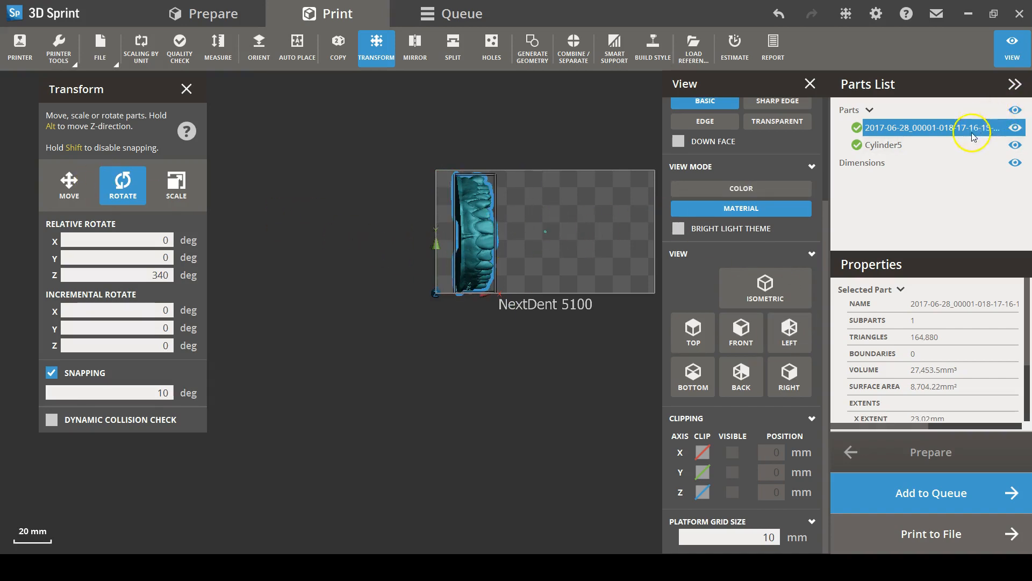
Rotate Cylinder5 90° about X and place it against the arch base, repositioning the arch to fit
left_click(885, 145)
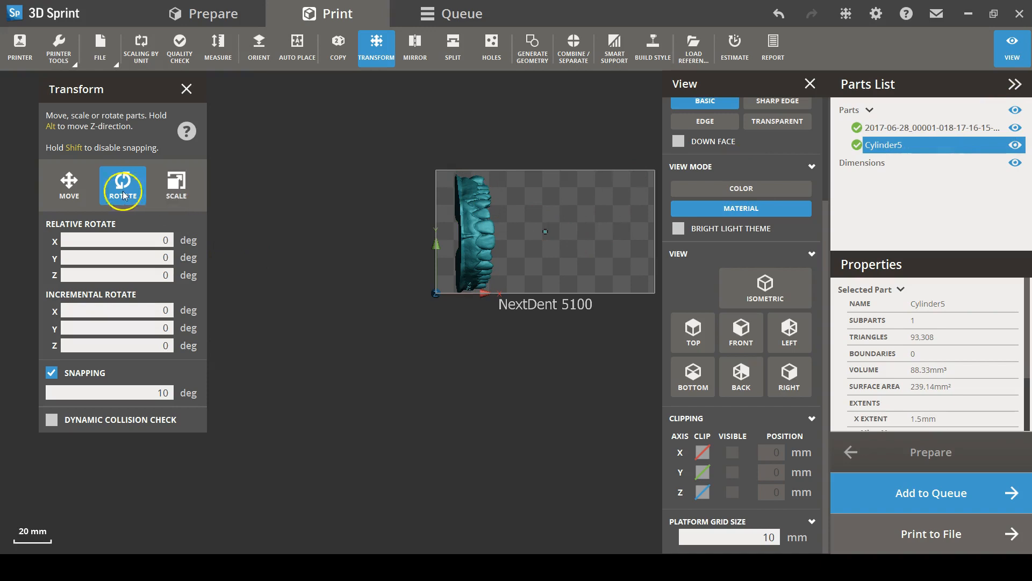
left_click(115, 240)
type("90")
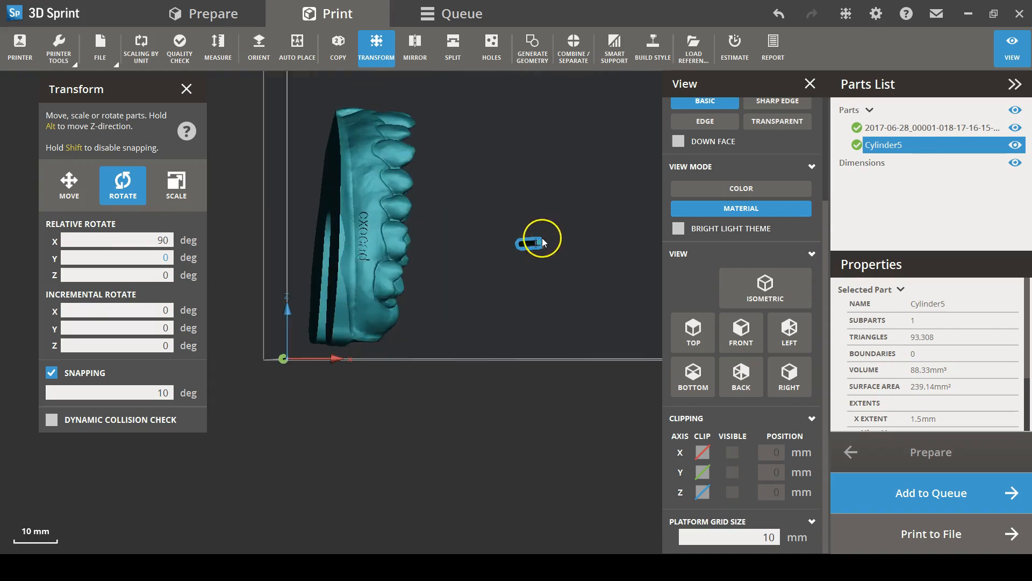
left_click(69, 185)
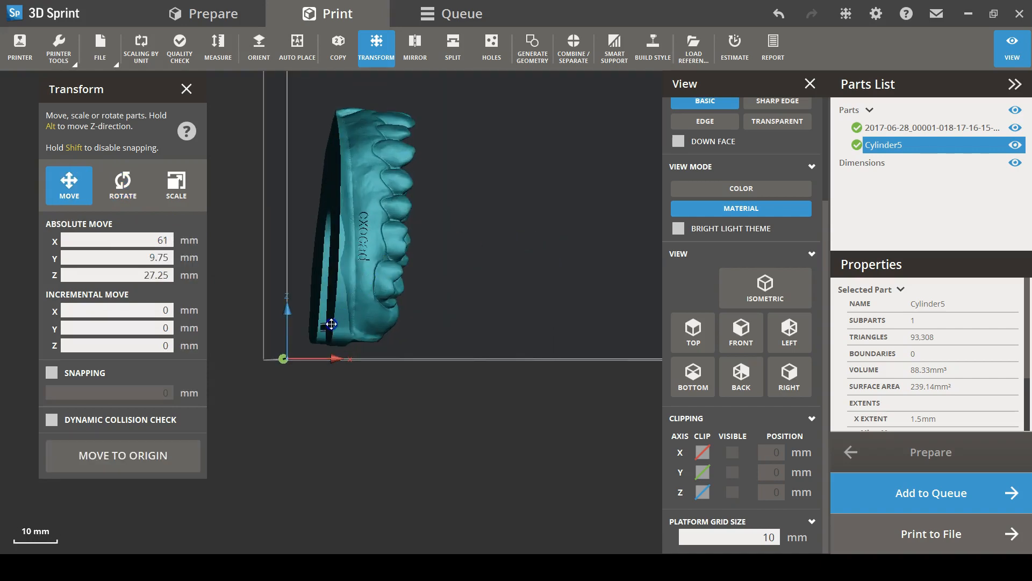
left_click(928, 127)
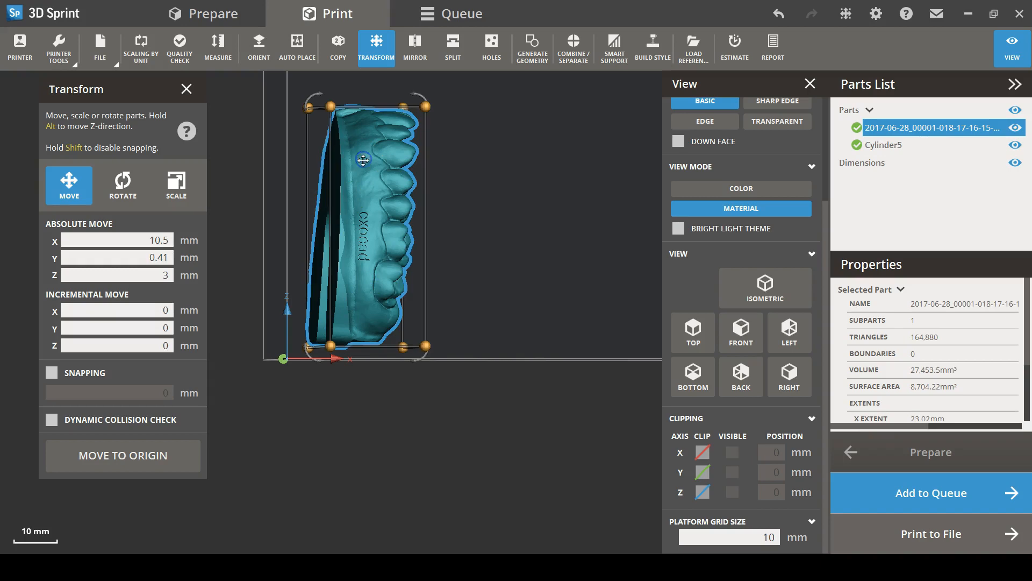
left_click(121, 185)
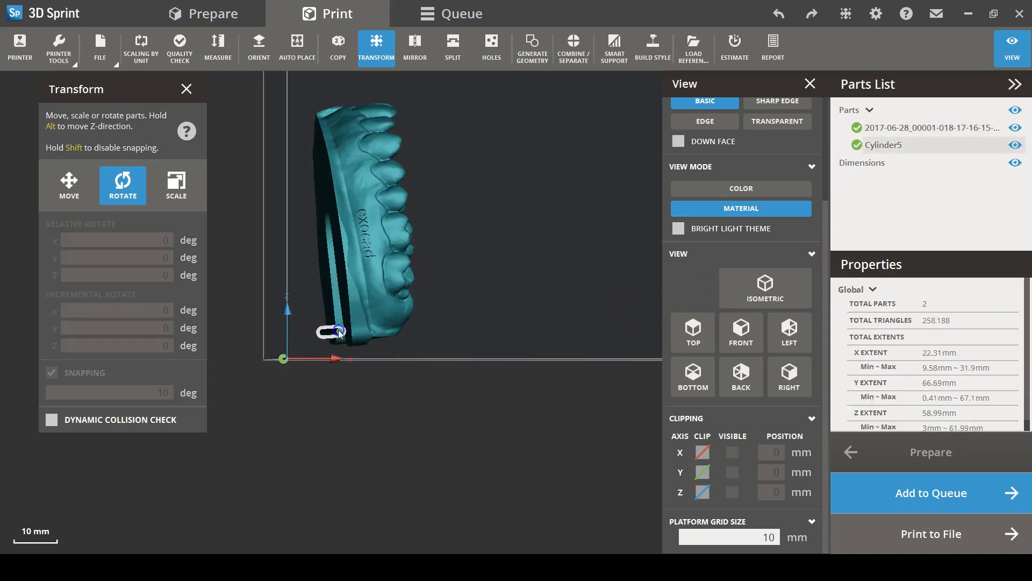
left_click(68, 185)
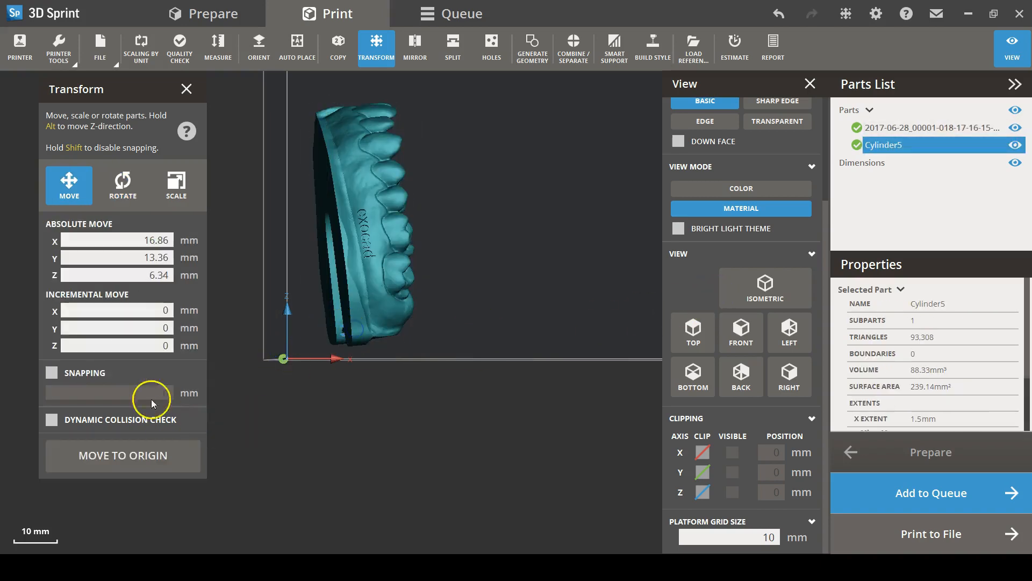
Start Smart Support for both parts, prompting the combine-parts question
left_click(613, 49)
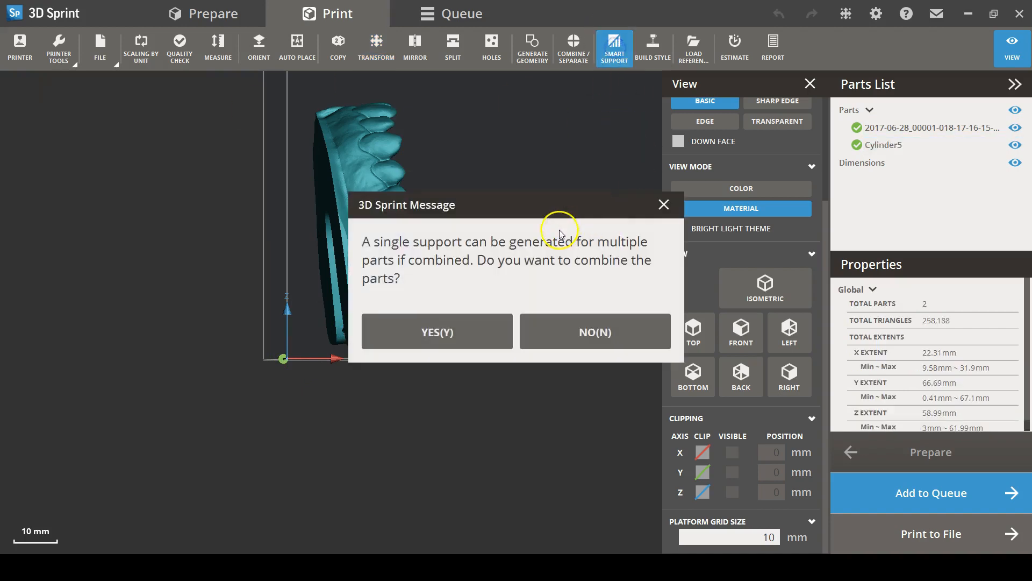
mouse_move(415, 303)
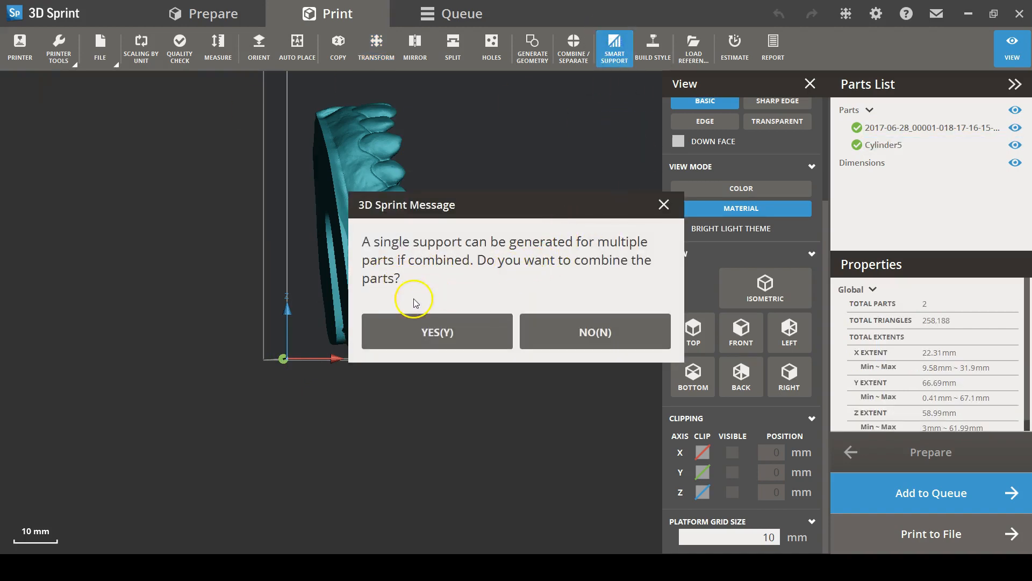
mouse_move(415, 189)
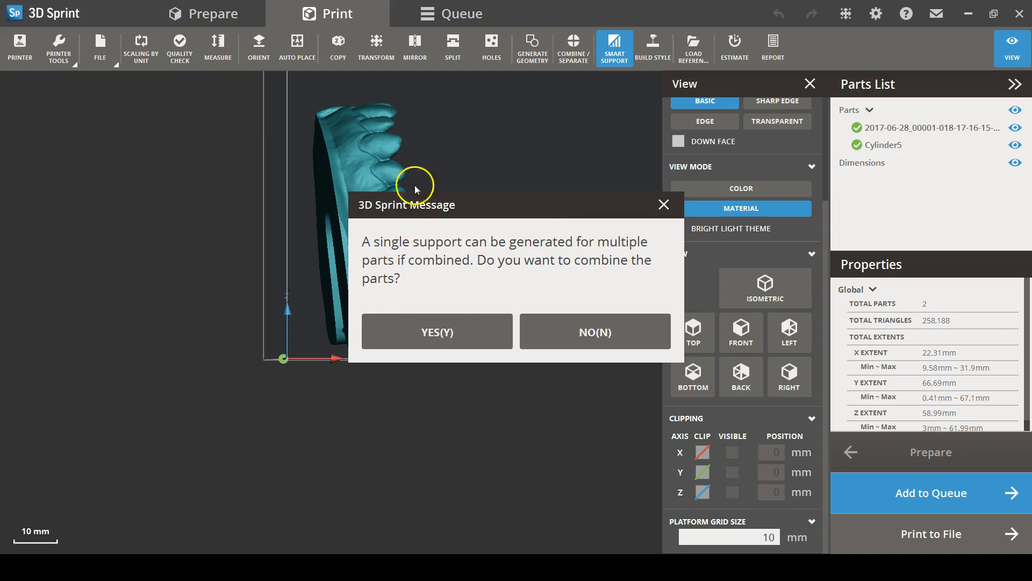
mouse_move(436, 332)
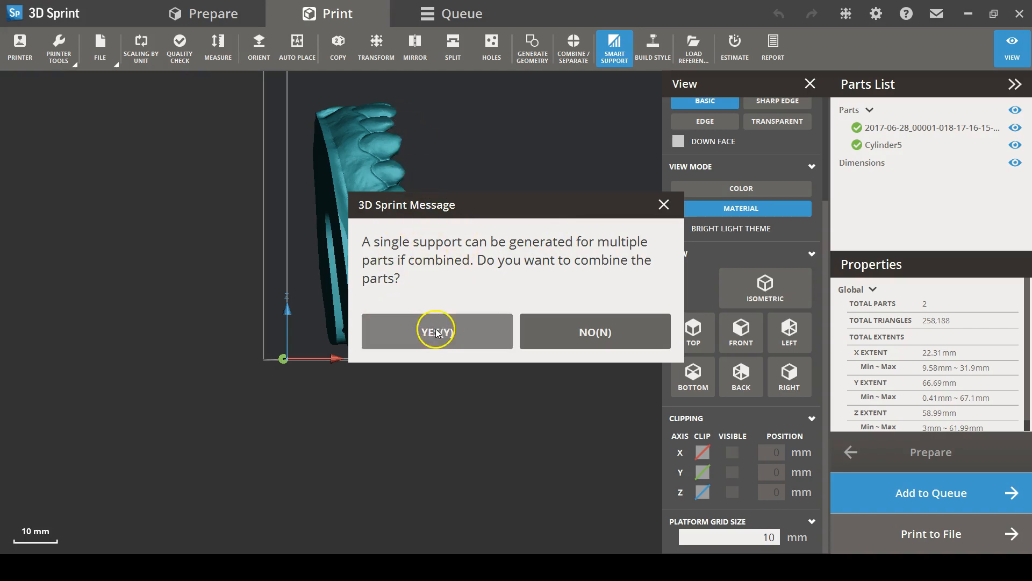
mouse_move(437, 332)
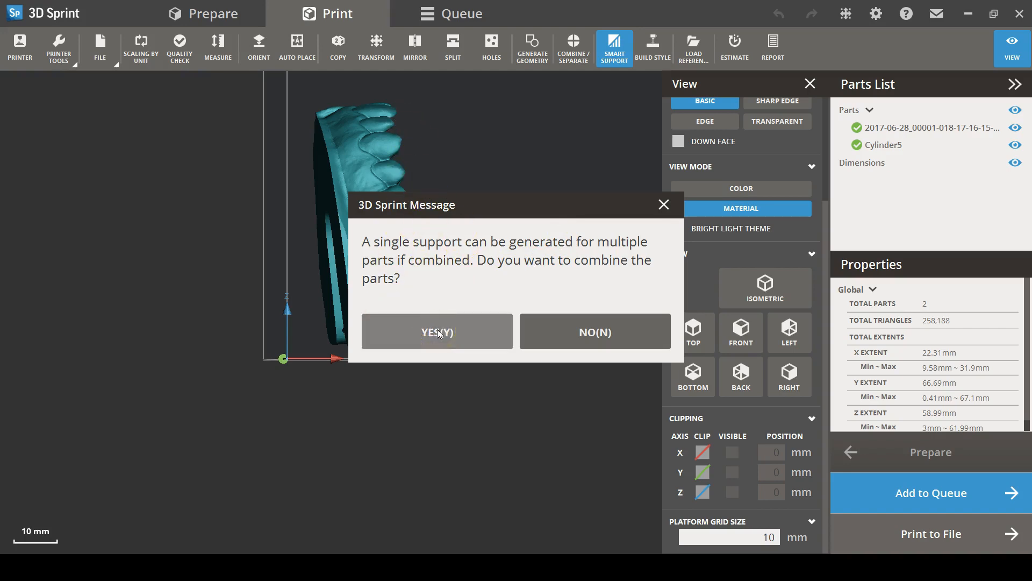
Combine the arch and bar into one part and create Orthodontic preset supports under it
left_click(437, 331)
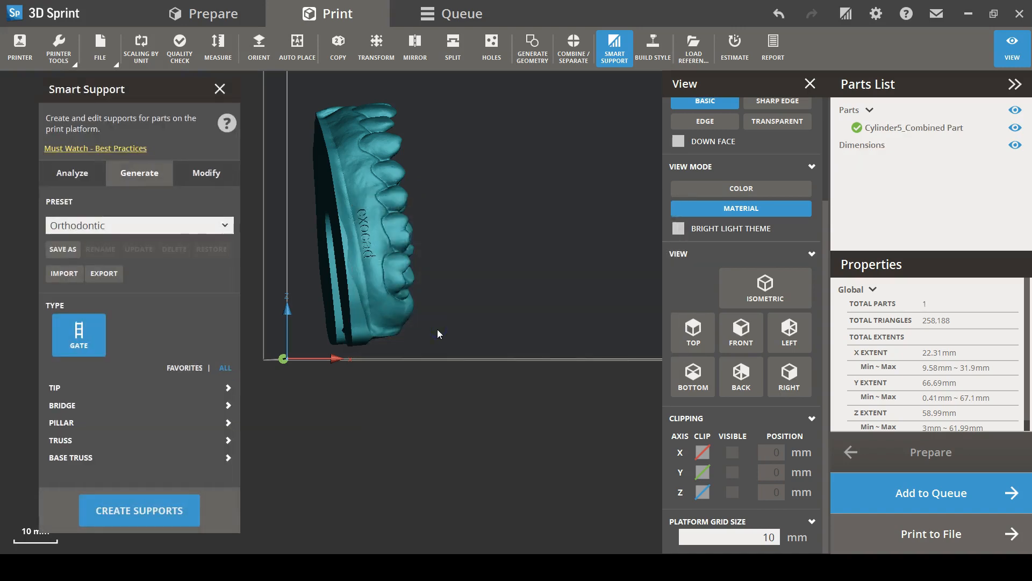
left_click(139, 510)
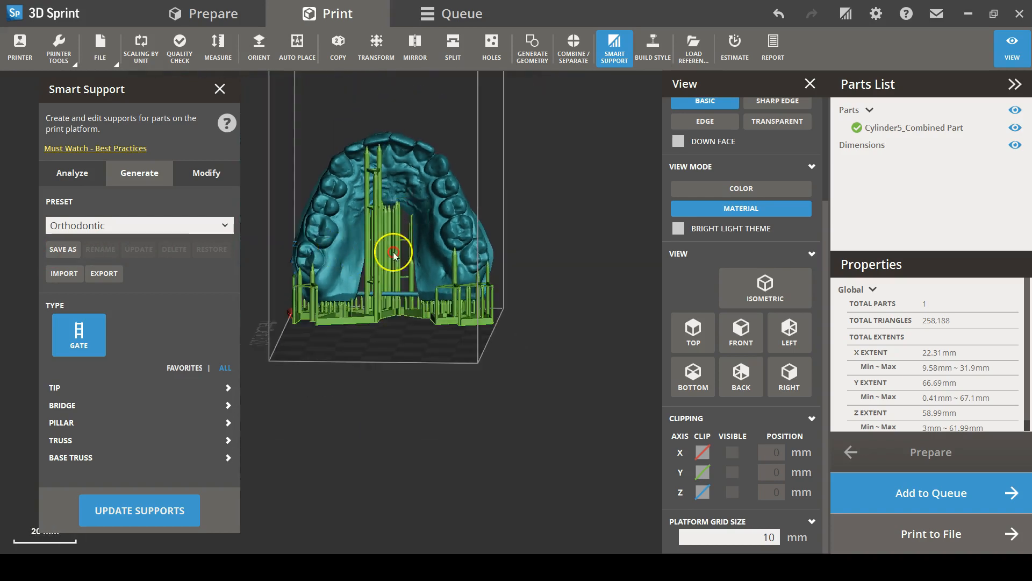
Rotate the combined part to 353.13° about Y, clearing its existing supports
left_click(377, 48)
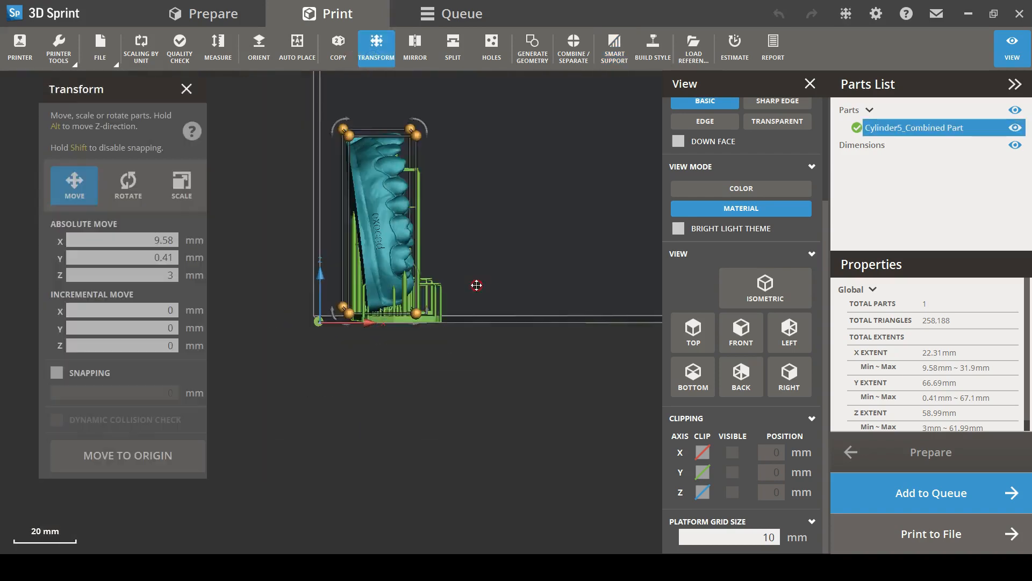
left_click(123, 185)
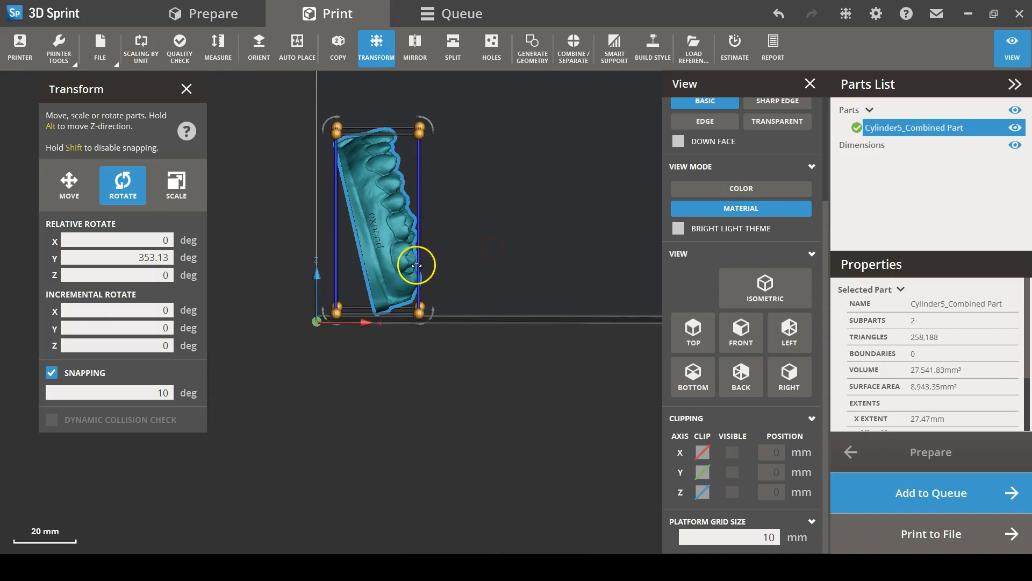
mouse_move(573, 49)
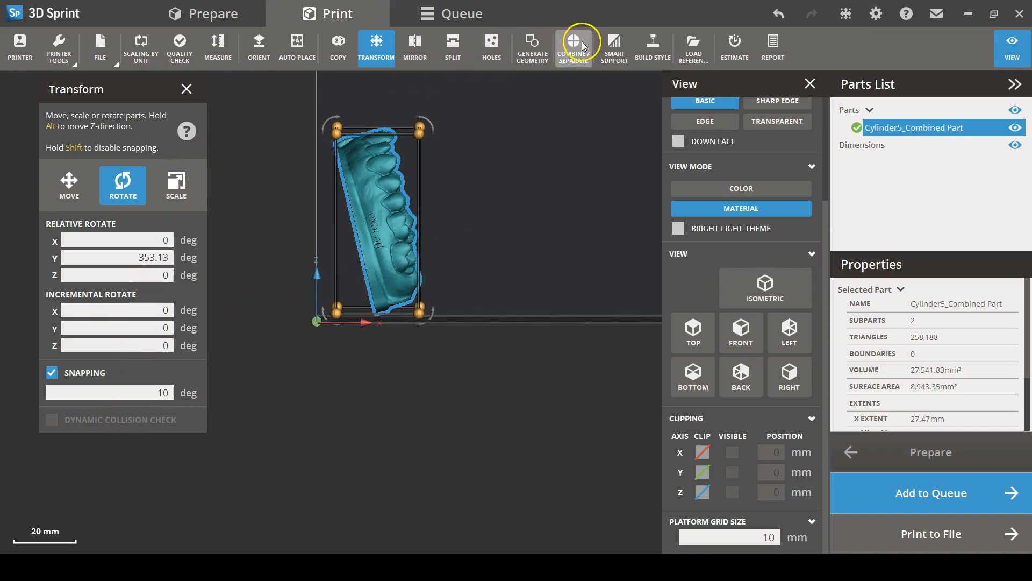
Recreate Orthodontic preset supports beneath the tilted combined part
left_click(613, 49)
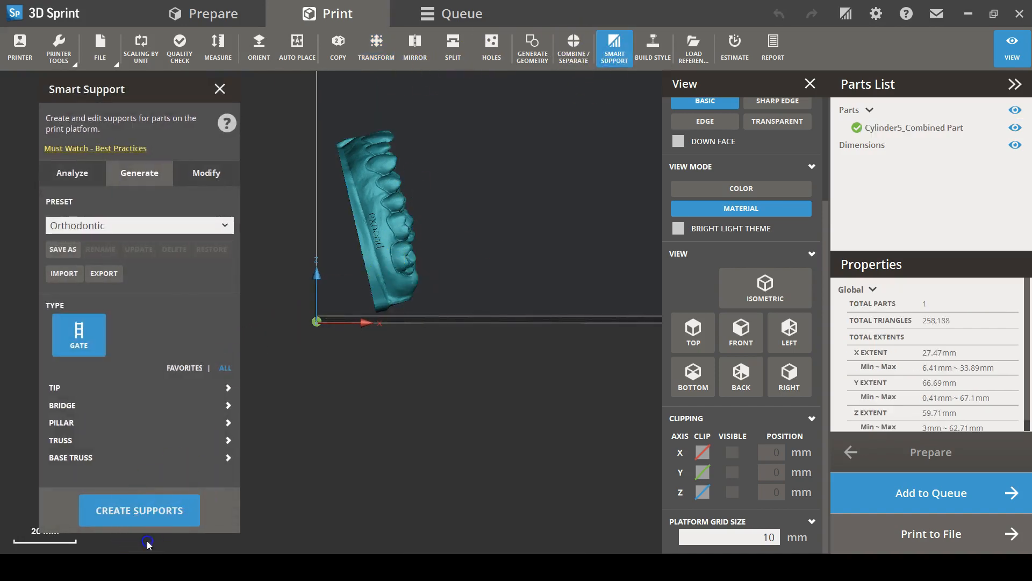
left_click(139, 509)
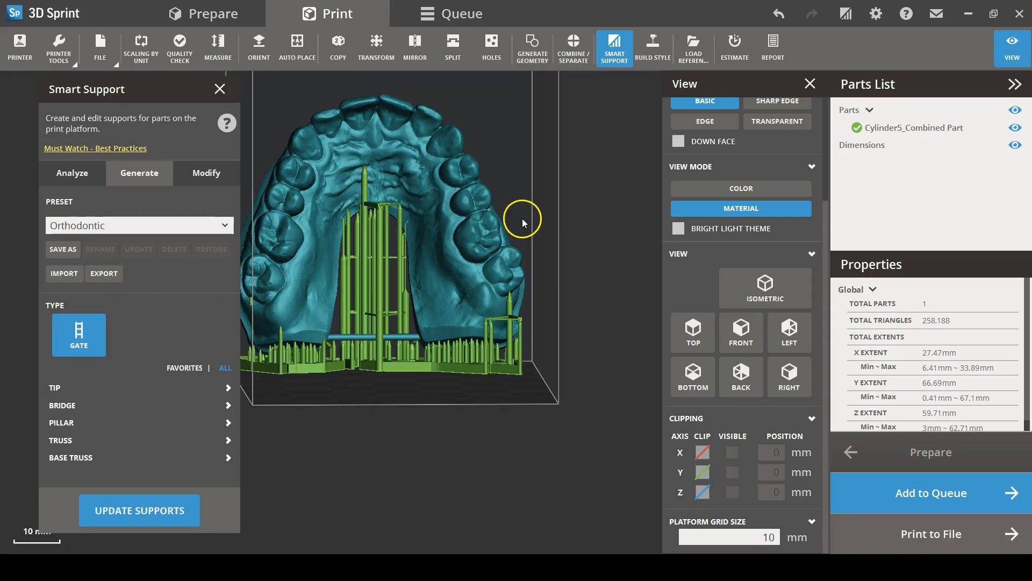
mouse_move(402, 120)
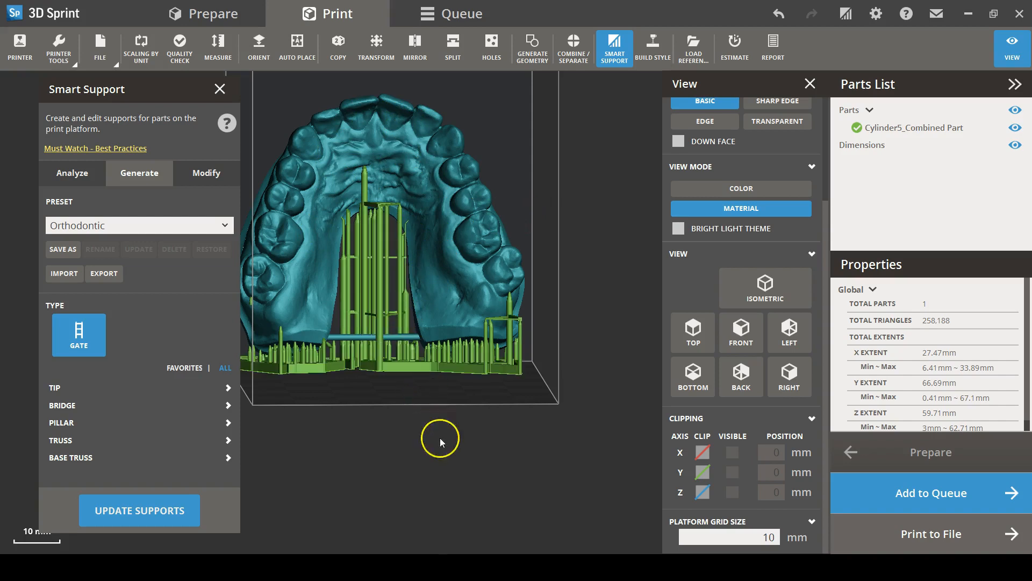
mouse_move(957, 501)
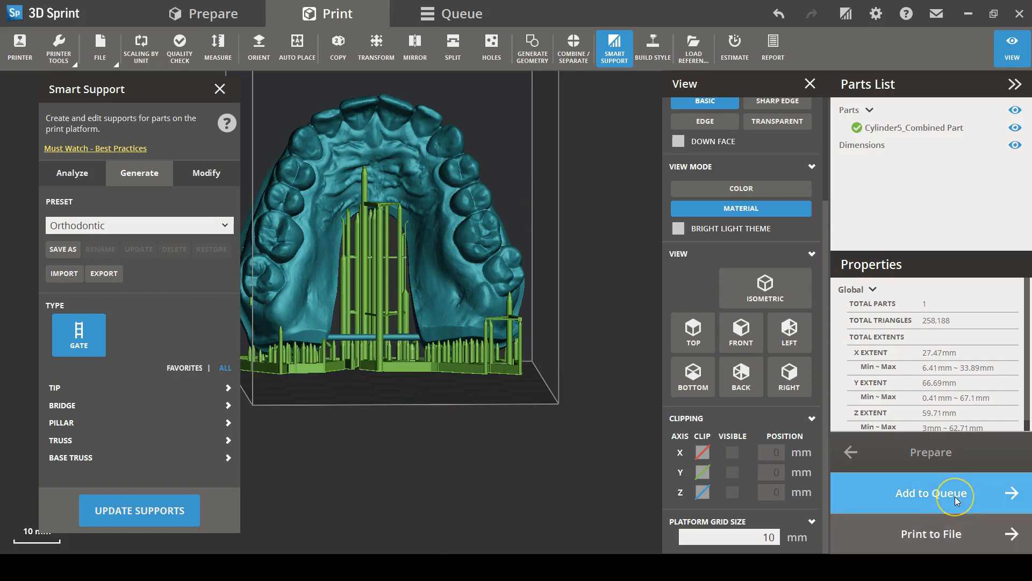